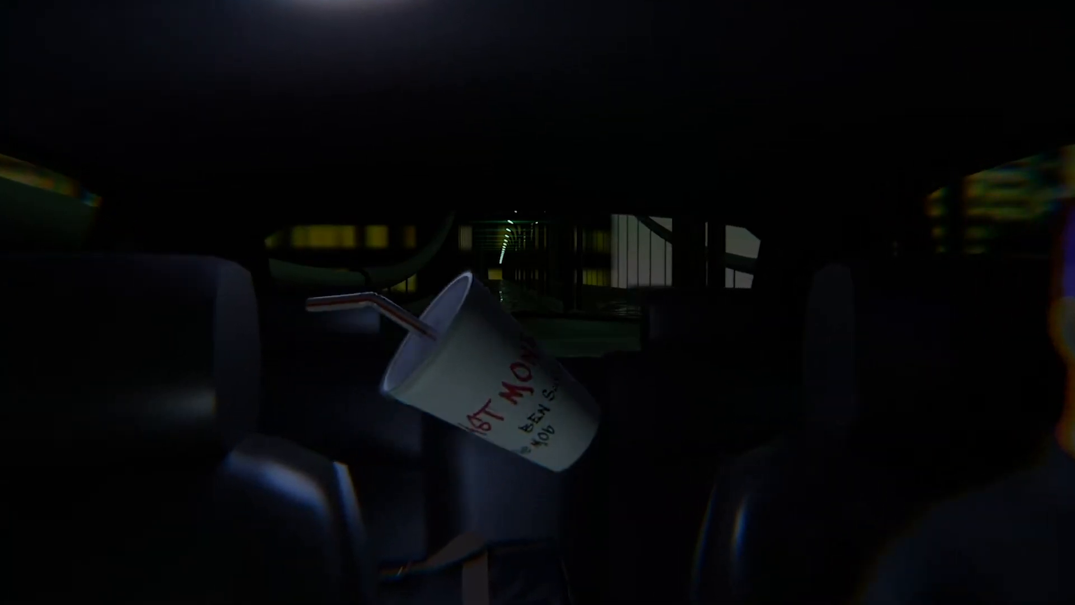
{"action": "mouse_move", "coordinate": [538, 303]}
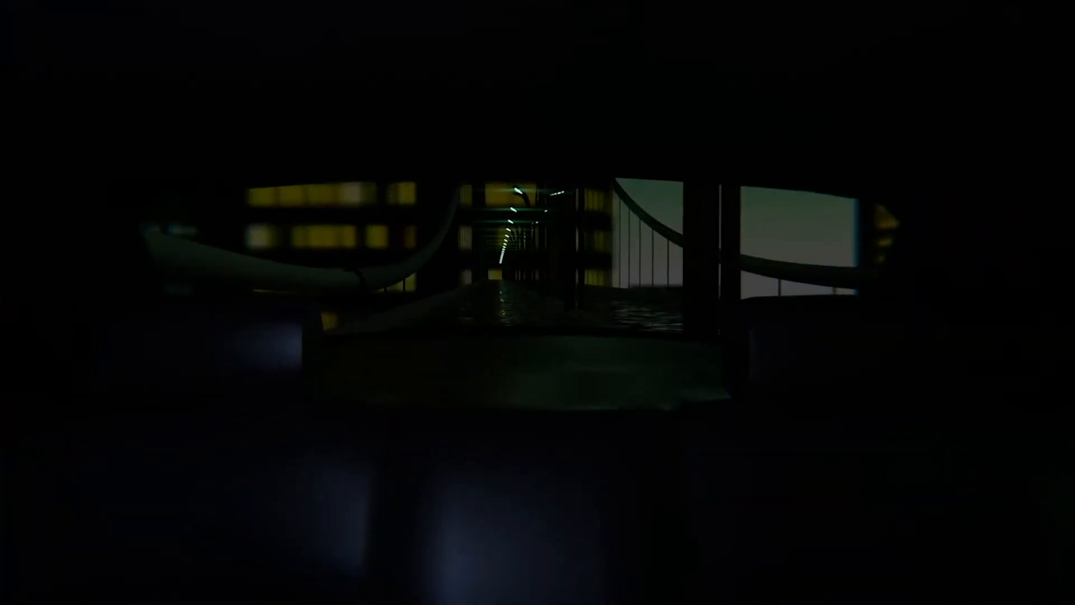